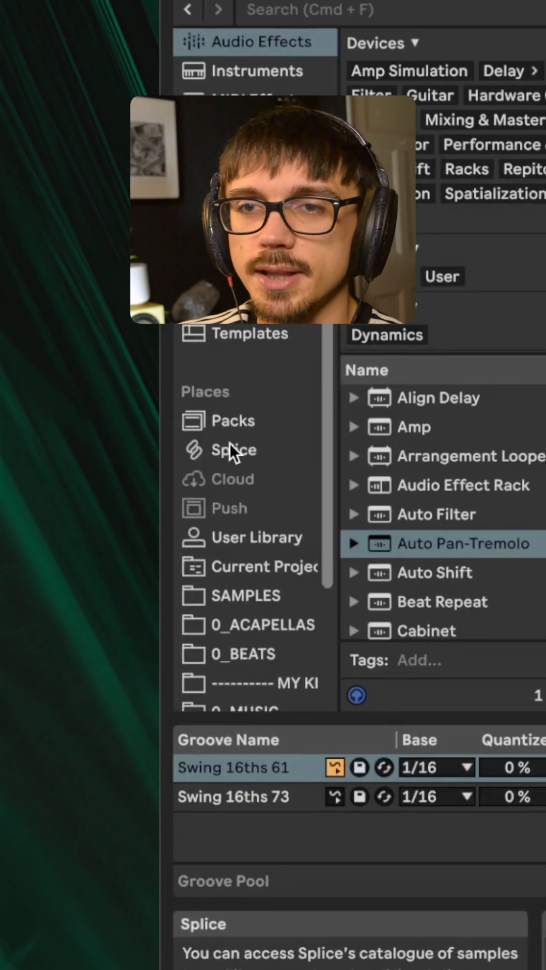
Select Splice under Places to show its home page of sample categories
{"action": "left_click", "coordinate": [234, 450]}
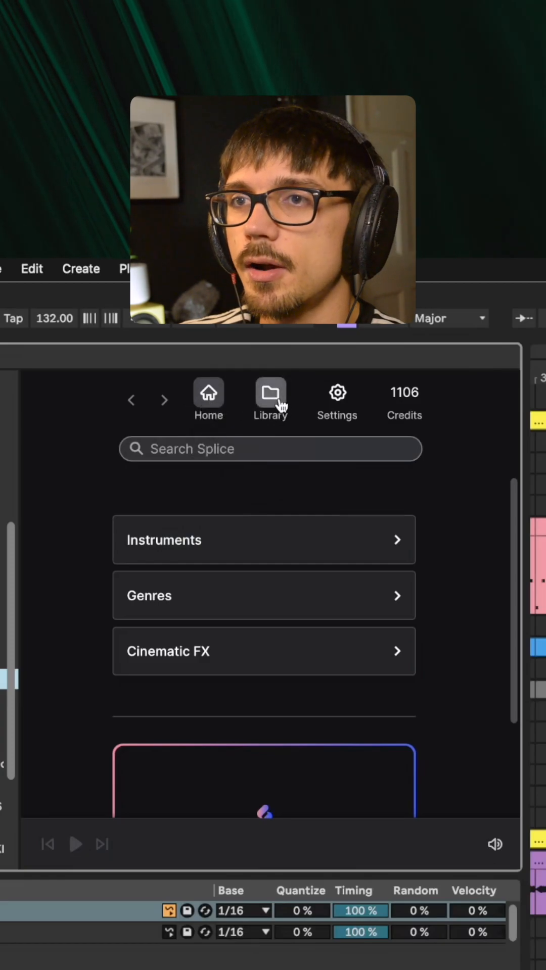
Start a Search with Sound so Splice lists 50 samples matched to the selected clips
{"action": "left_click", "coordinate": [270, 400]}
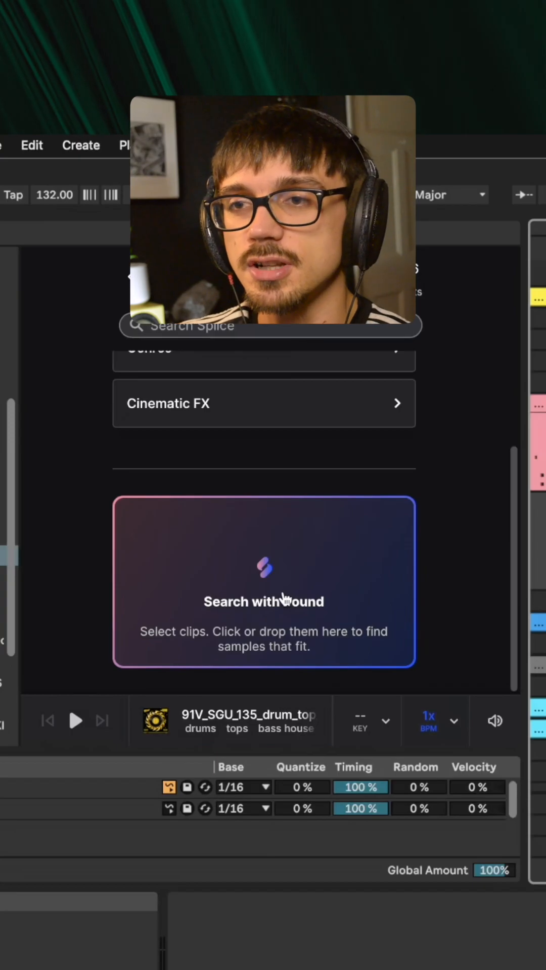
{"action": "left_click", "coordinate": [264, 582]}
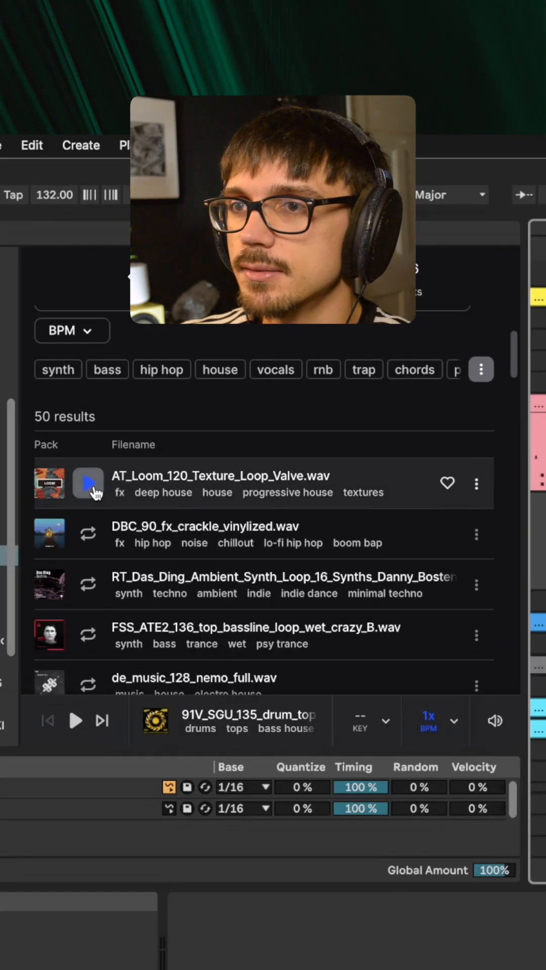
Preview the AT_Loom_120 texture loop, then the FSS_ATE2_136 trance bassline loop against the project
{"action": "left_click", "coordinate": [88, 484]}
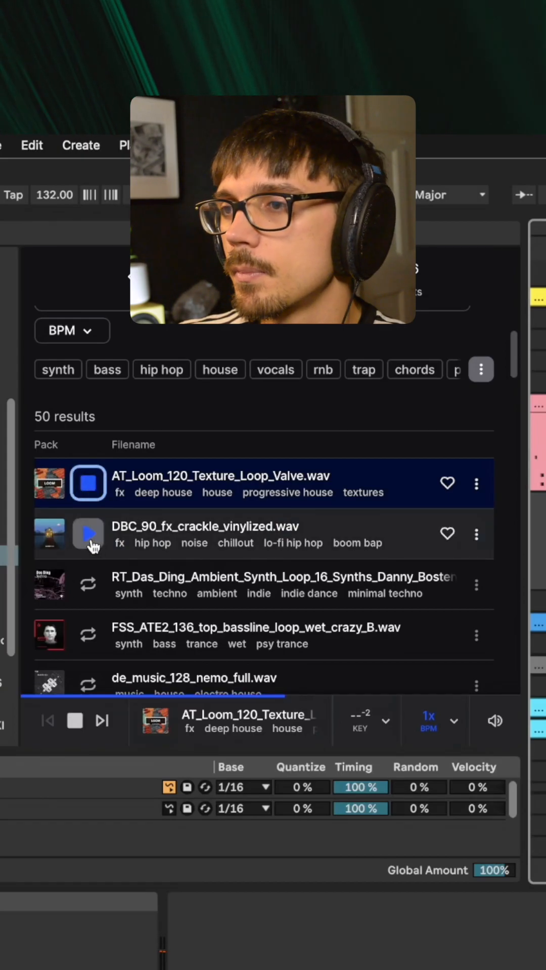
{"action": "left_click", "coordinate": [88, 562]}
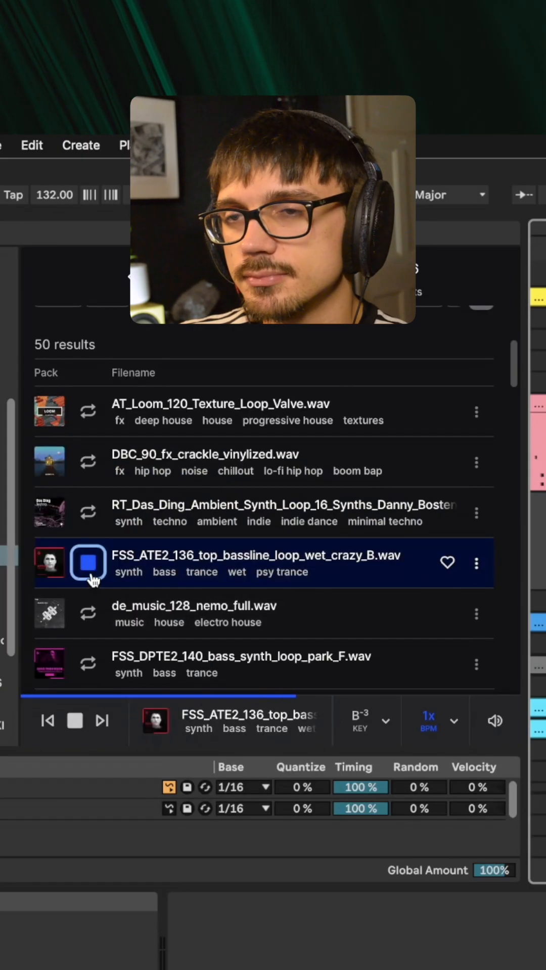